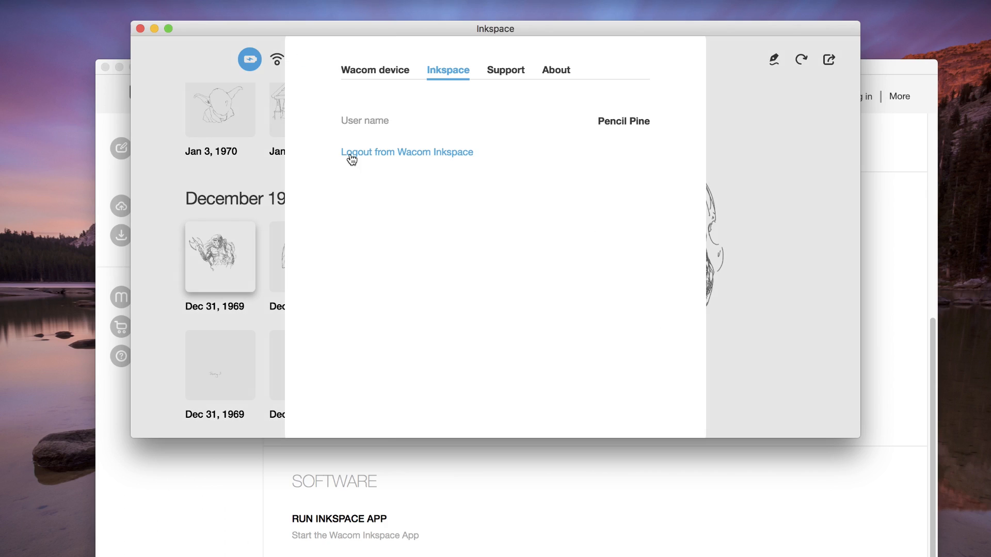
pyautogui.moveTo(381, 194)
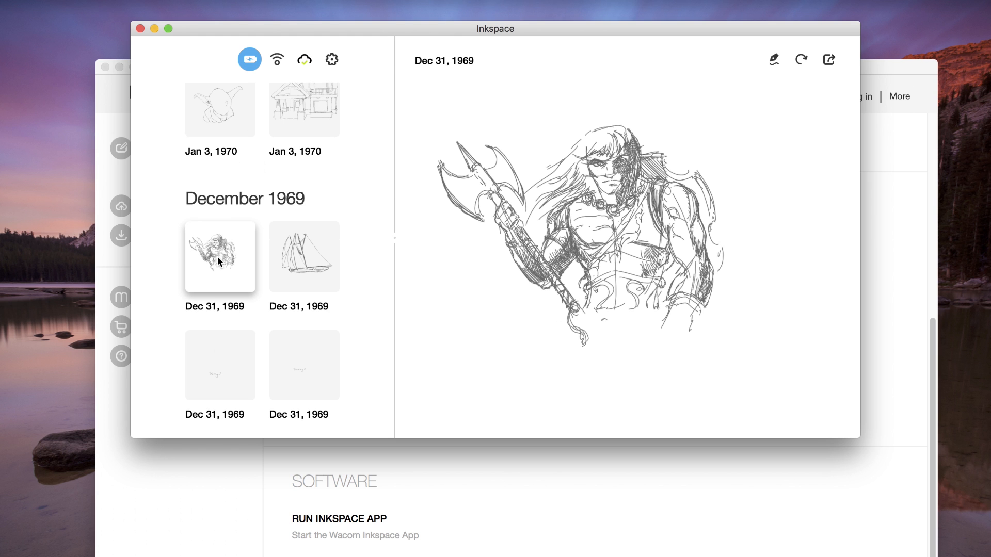
pyautogui.moveTo(801, 59)
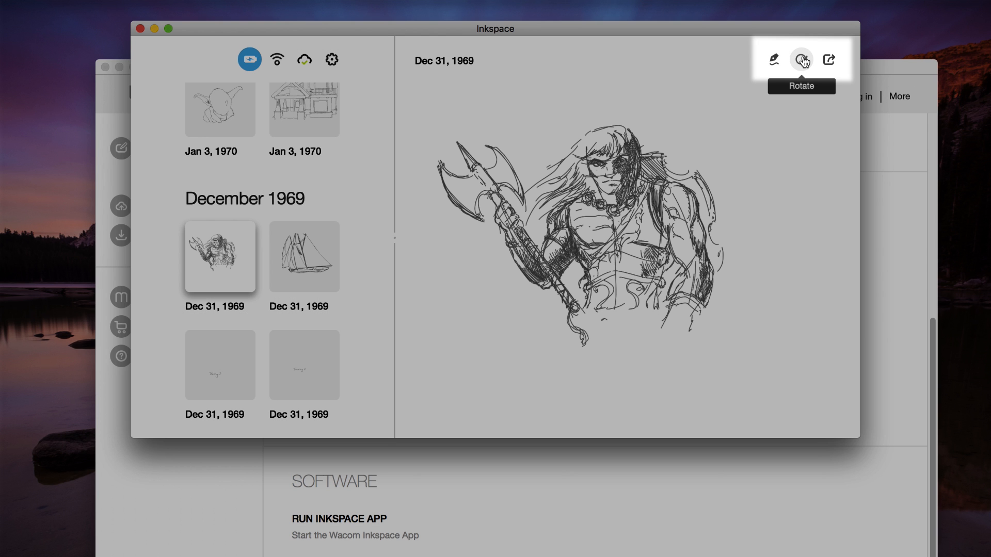
# - Rotate the warrior sketch twice from the preview toolbar, exporting the note
pyautogui.click(801, 59)
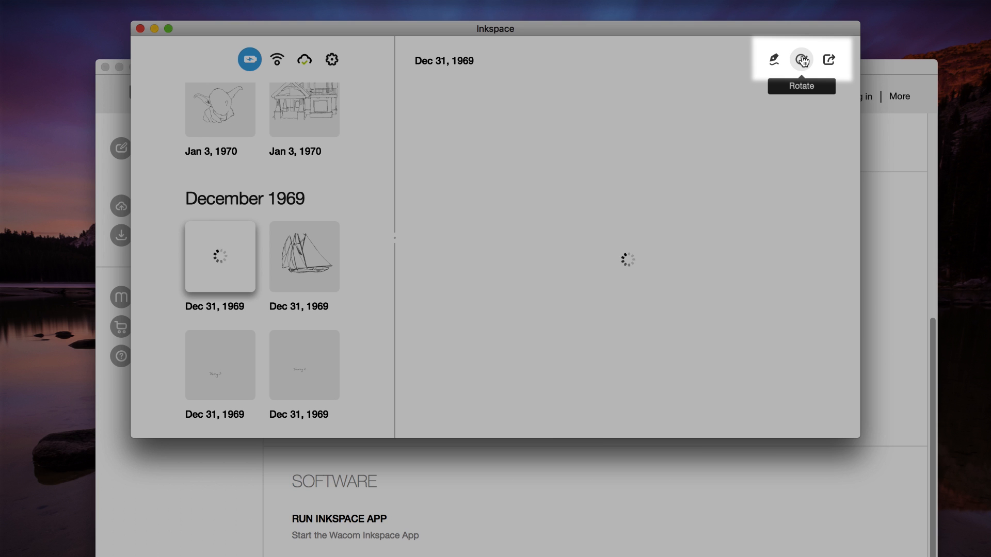
pyautogui.click(828, 60)
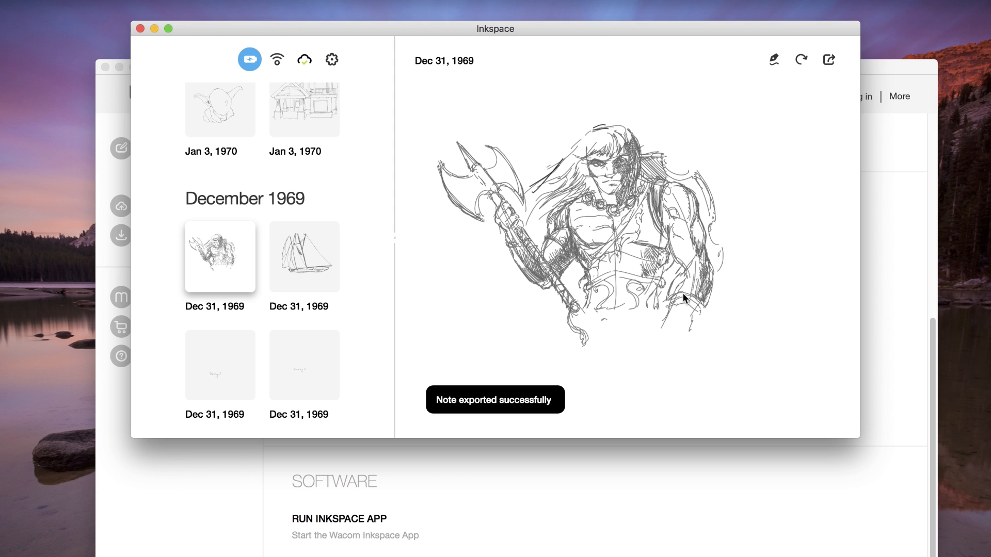
pyautogui.moveTo(774, 60)
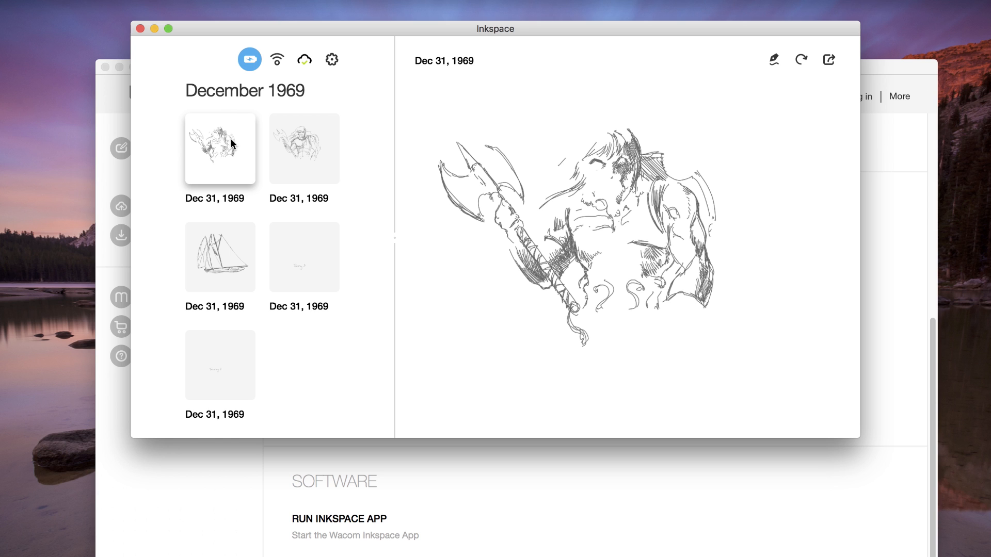
pyautogui.moveTo(309, 158)
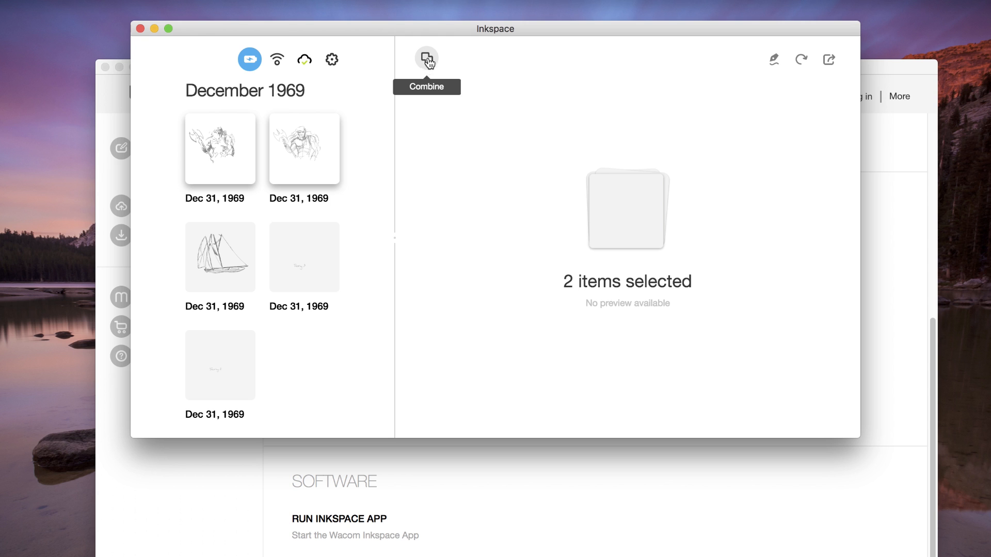
# - Combine the two selected warrior notes with the preview toolbar's Combine tool
pyautogui.click(427, 59)
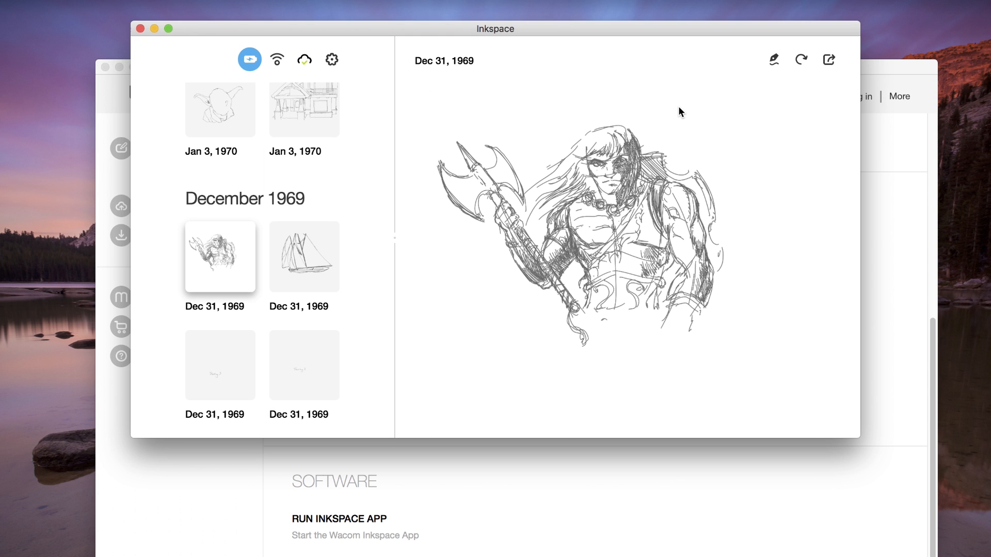
pyautogui.moveTo(773, 60)
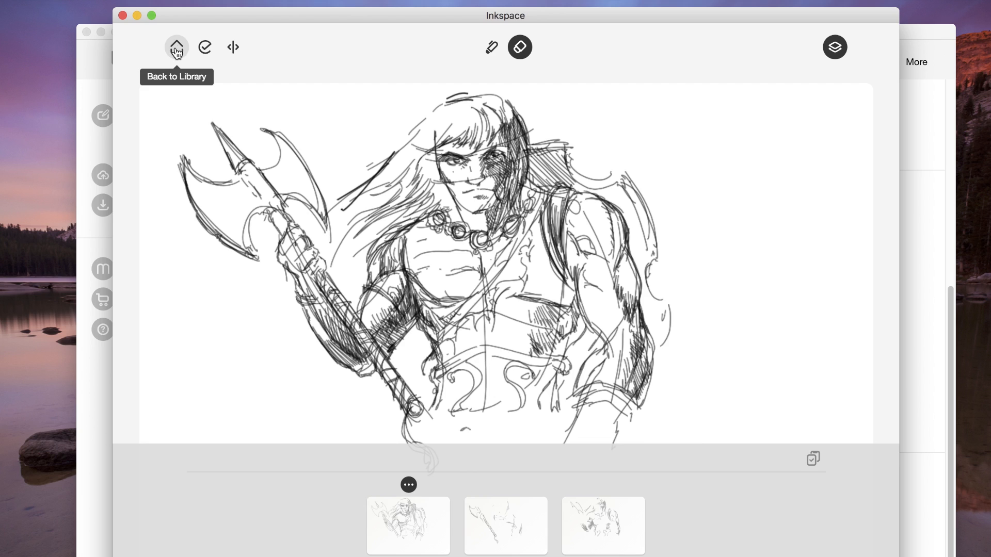
# - Head back to the library and choose Don't save to discard changes
pyautogui.click(176, 47)
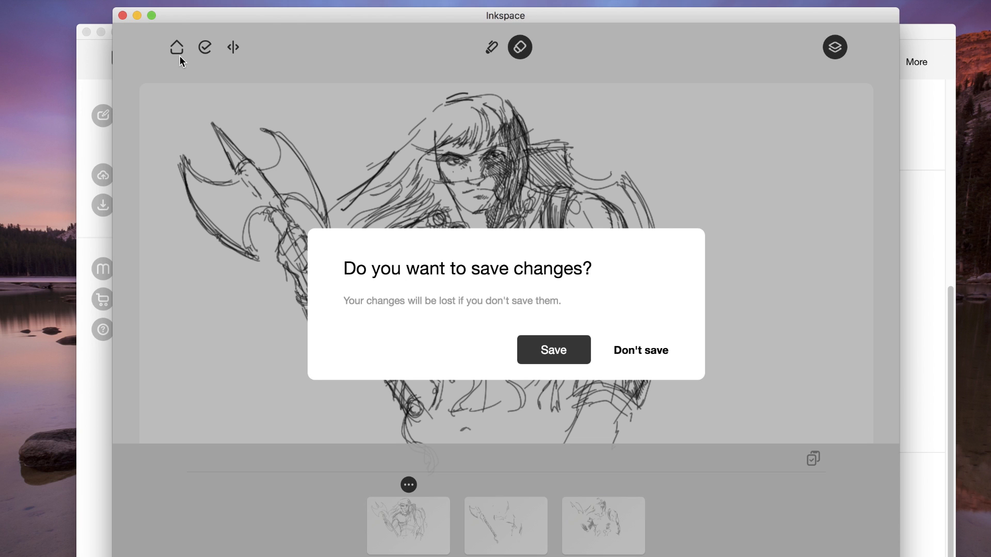
pyautogui.moveTo(645, 356)
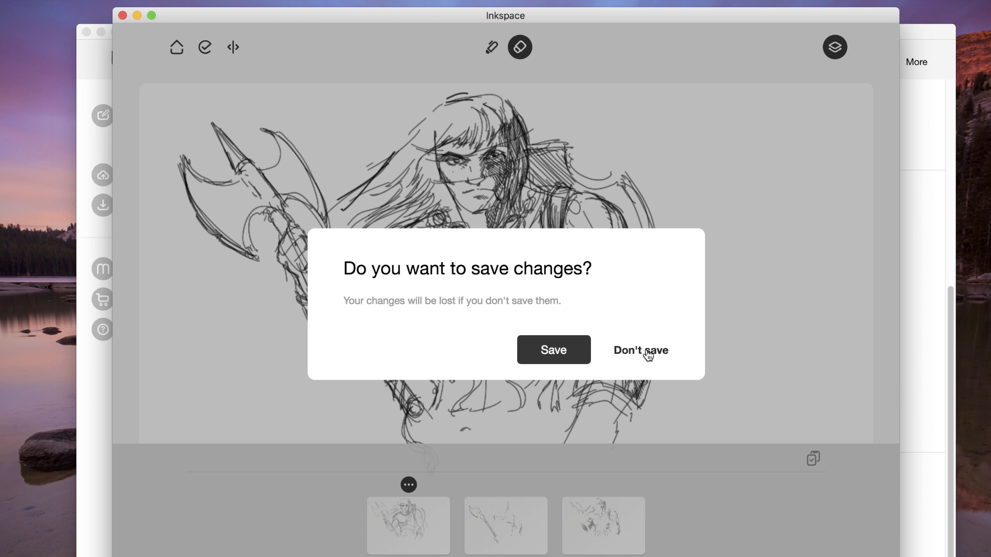
pyautogui.click(640, 350)
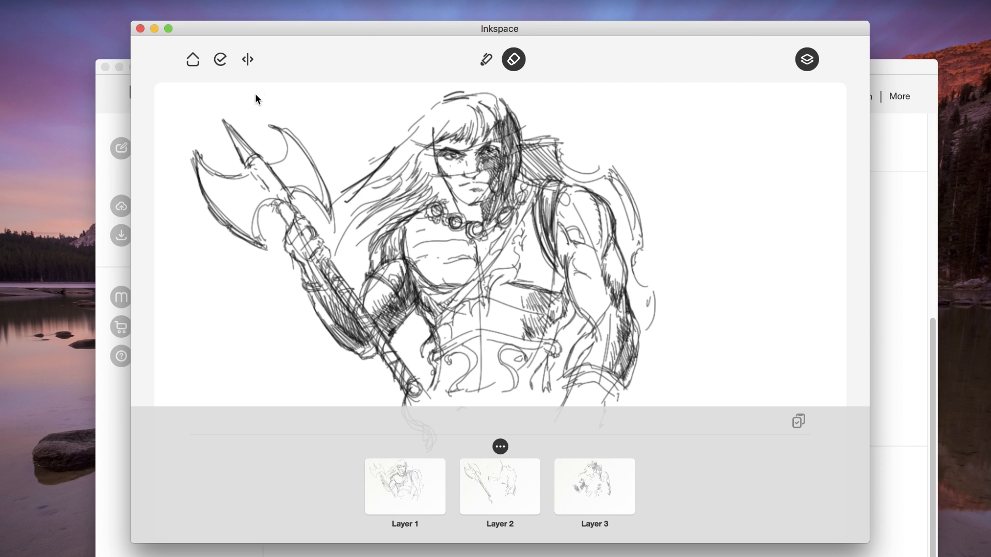
pyautogui.moveTo(220, 58)
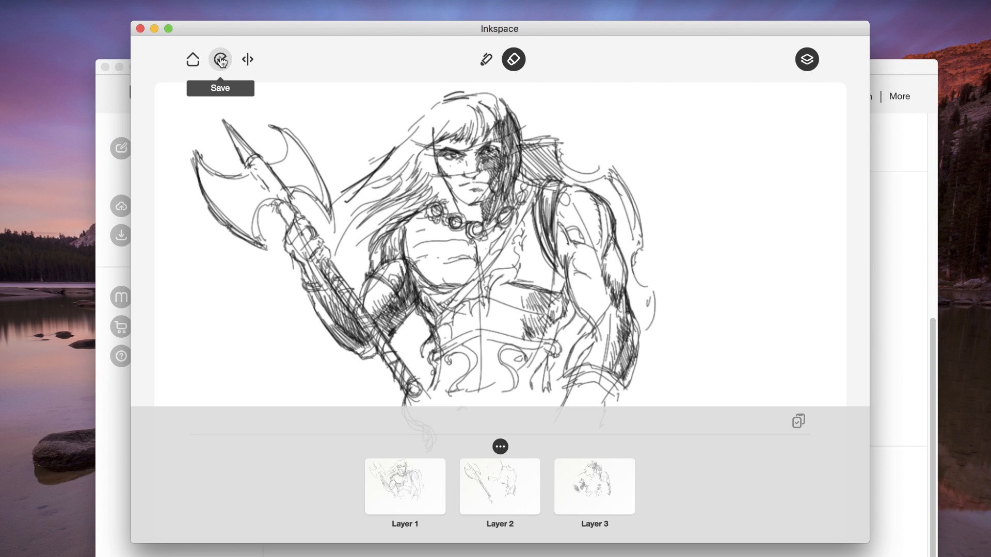
pyautogui.moveTo(247, 59)
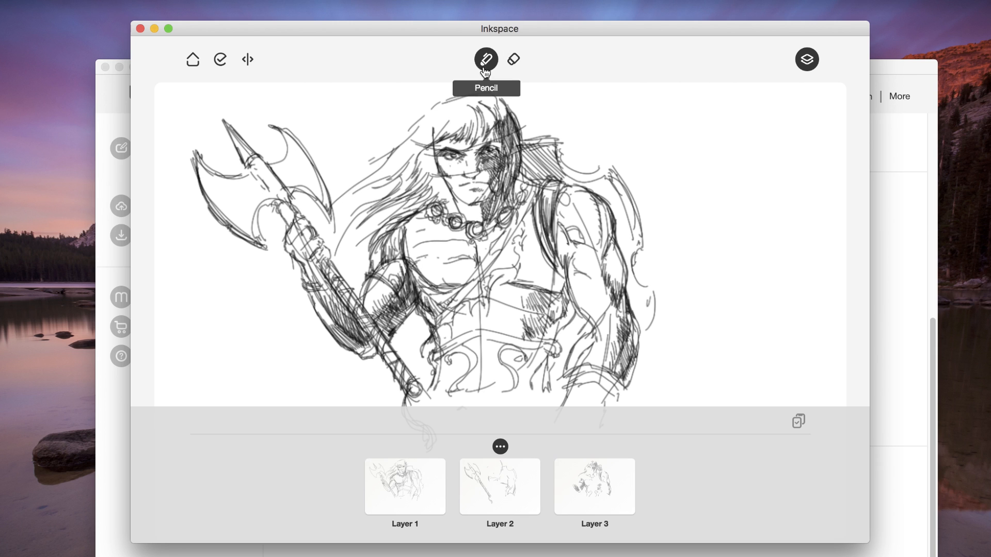
# - Select the Pencil tool to create Layer 4, then toggle the layer panel closed
pyautogui.click(513, 59)
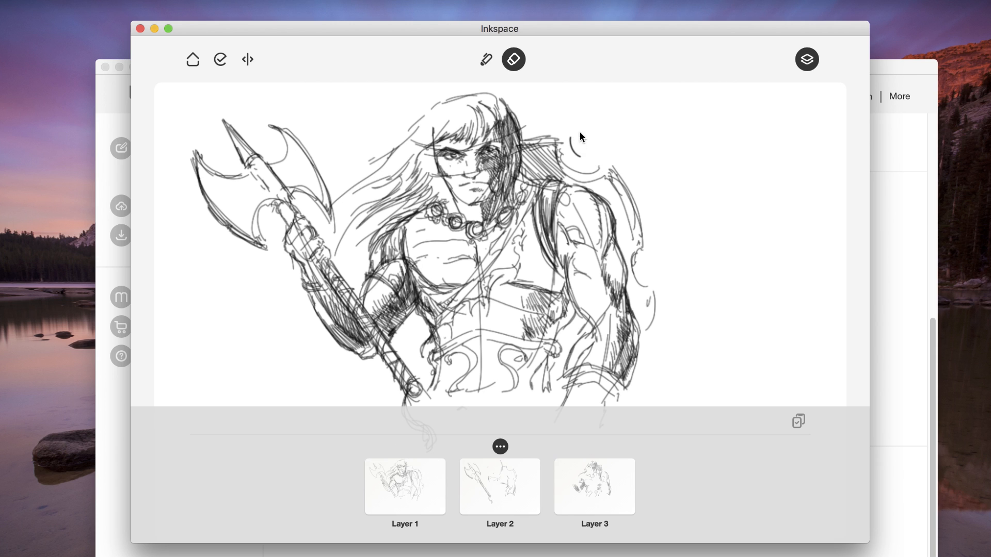
pyautogui.click(486, 59)
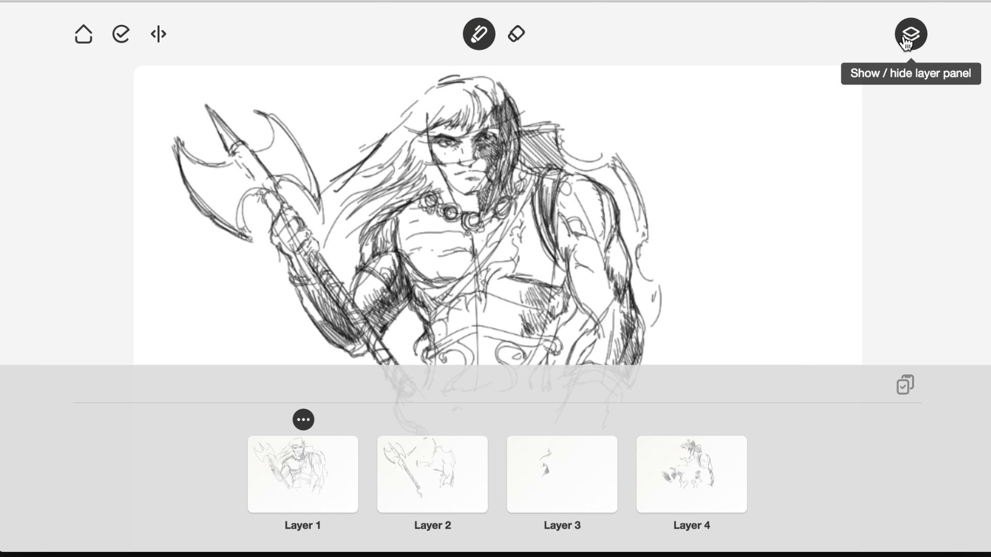
pyautogui.click(910, 34)
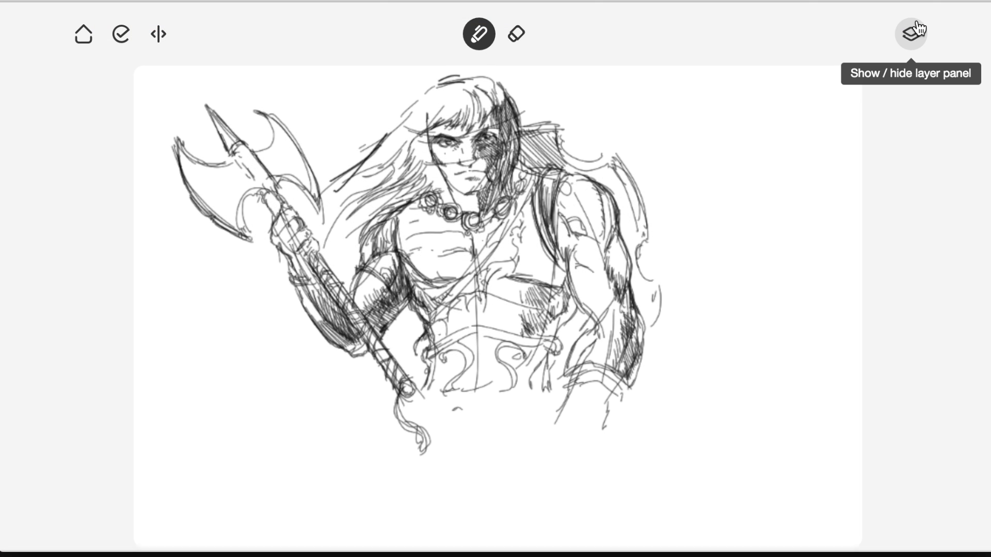
pyautogui.click(910, 34)
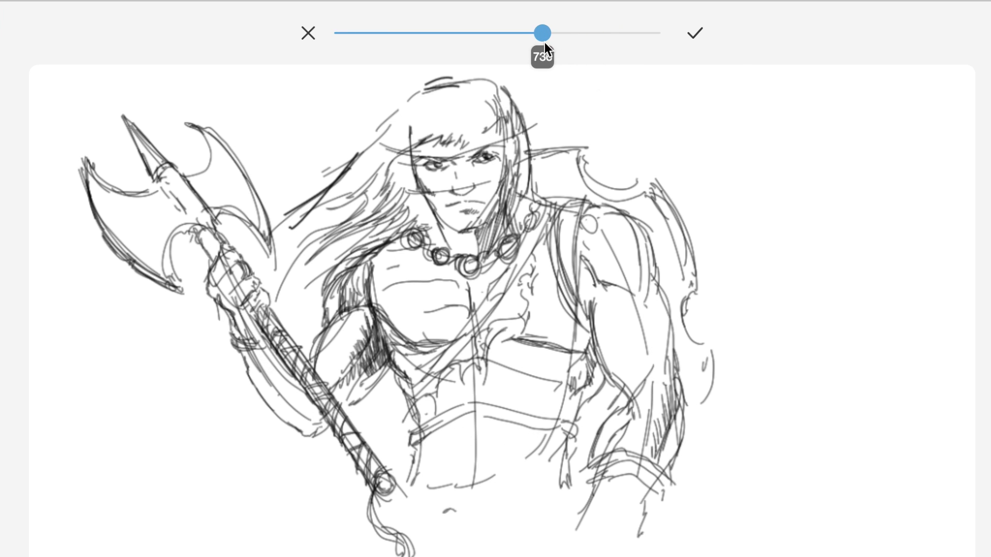
pyautogui.moveTo(694, 34)
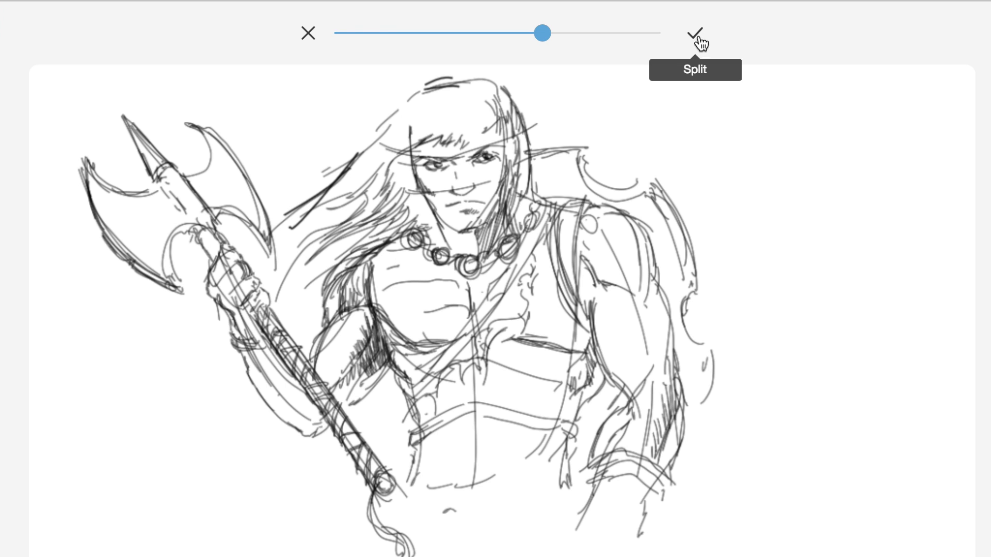
pyautogui.moveTo(692, 47)
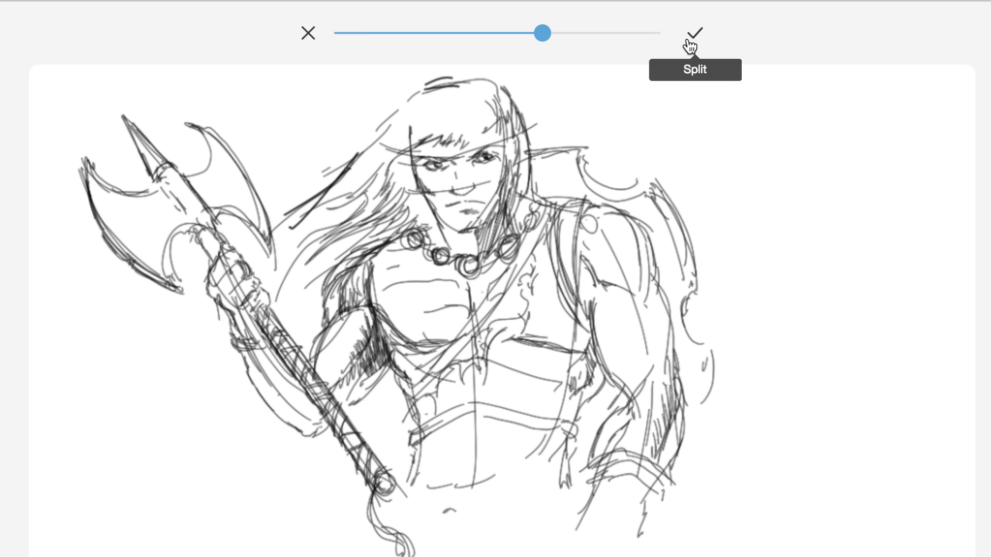